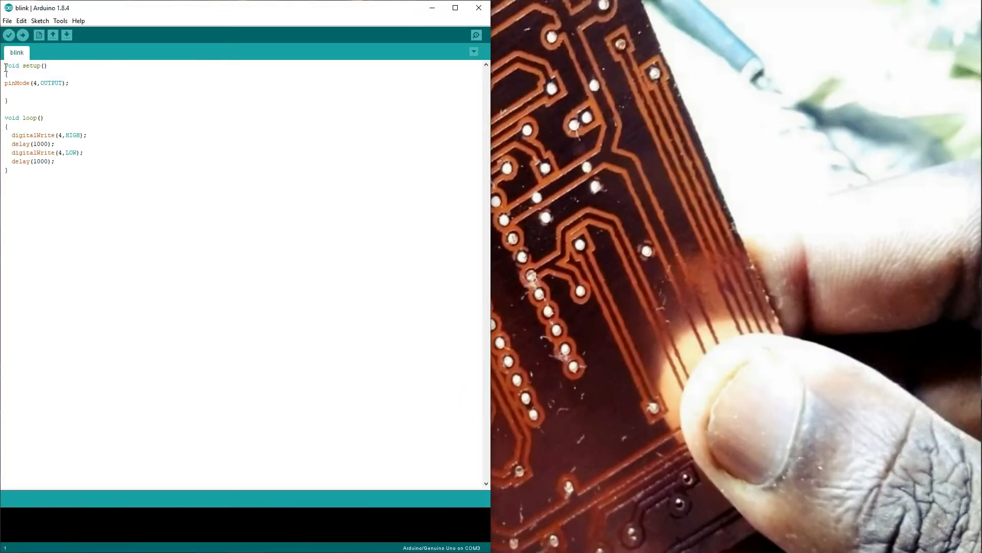
# Step: Bring up the Windows Start search from the Arduino IDE
pyautogui.press('ctrl+a')
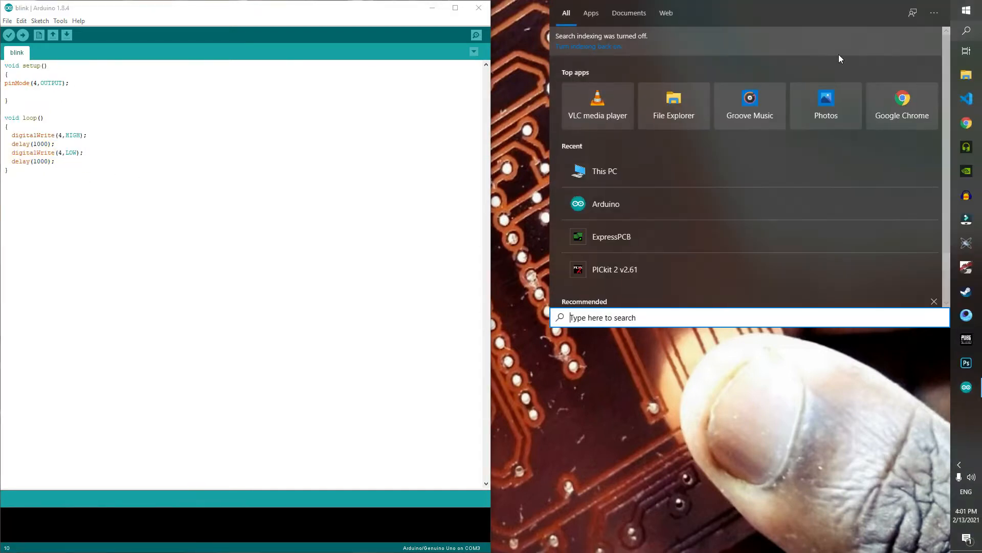
# Step: Launch File Explorer and browse Local Disk (C:) > Users into your user folder
pyautogui.click(603, 171)
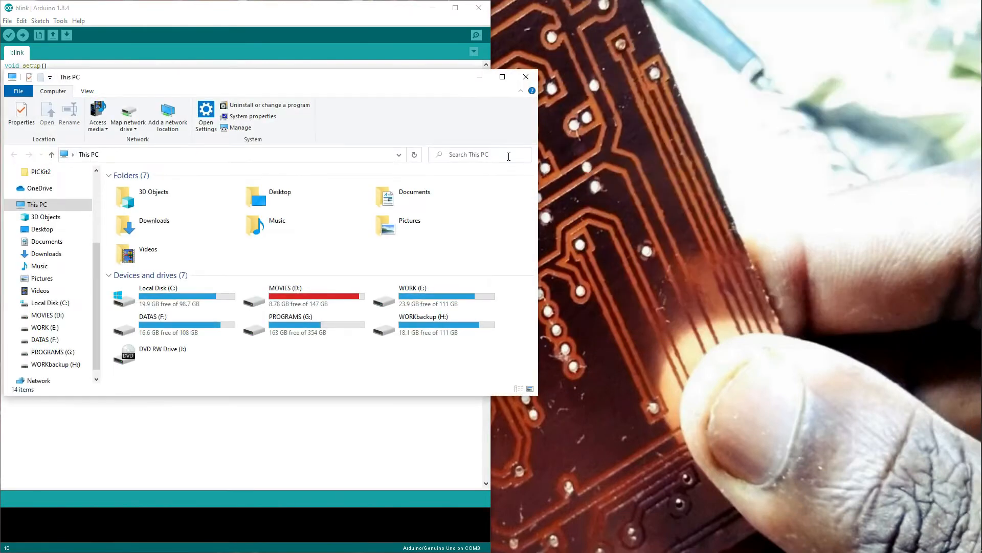
pyautogui.moveTo(298, 110)
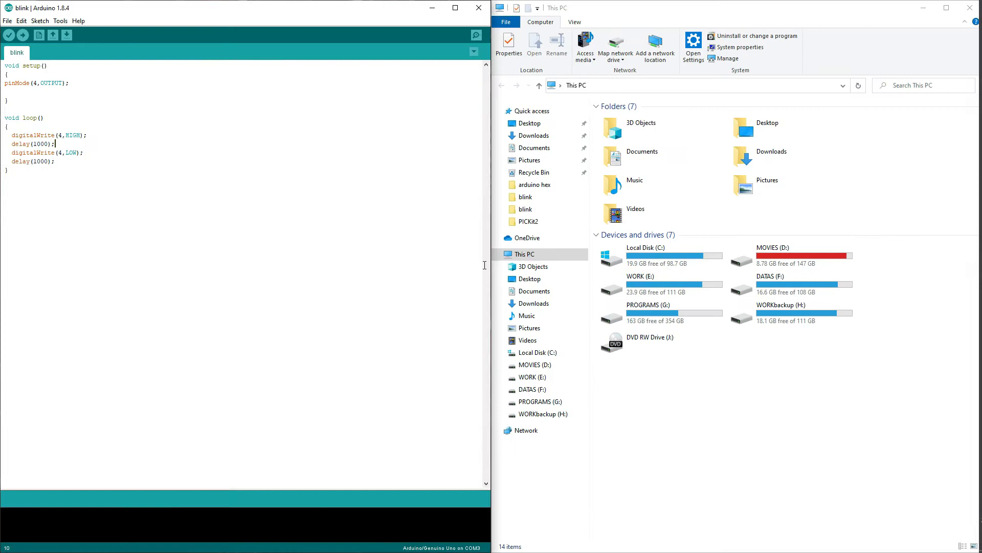
pyautogui.doubleClick(642, 255)
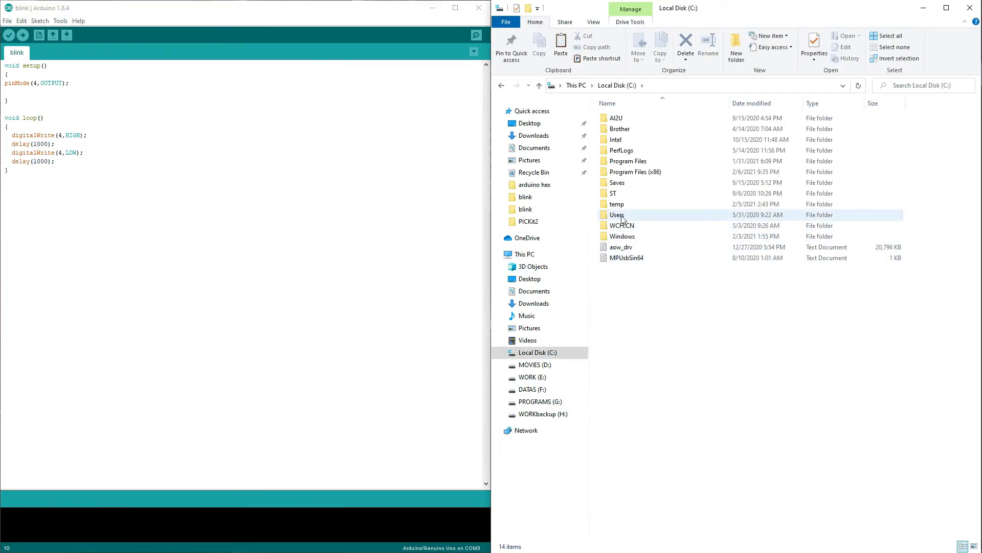
pyautogui.doubleClick(617, 215)
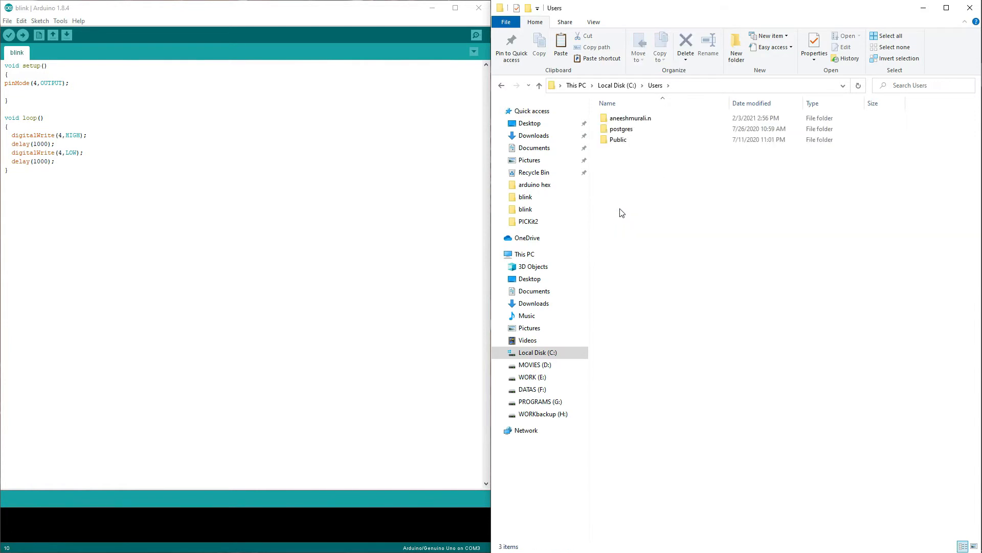
pyautogui.click(629, 118)
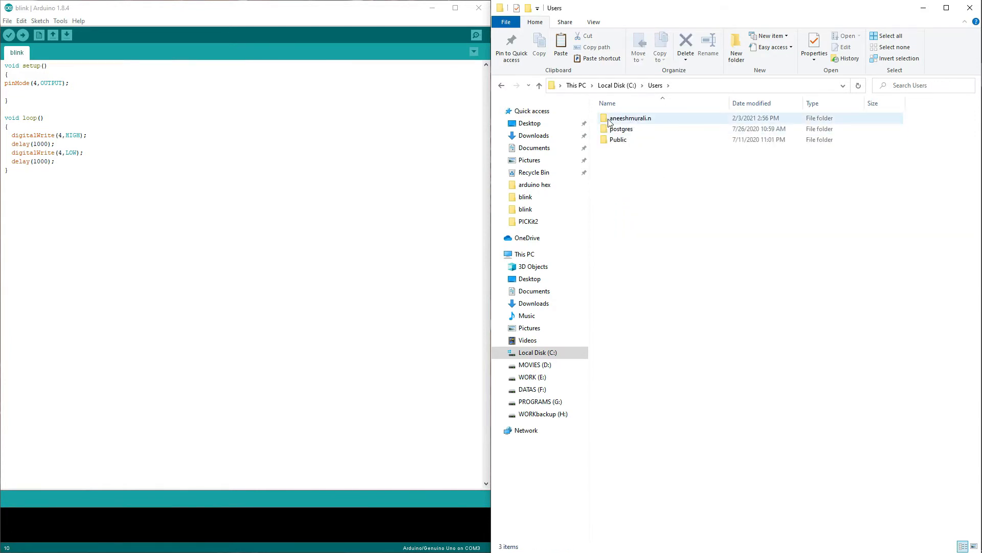
pyautogui.doubleClick(630, 118)
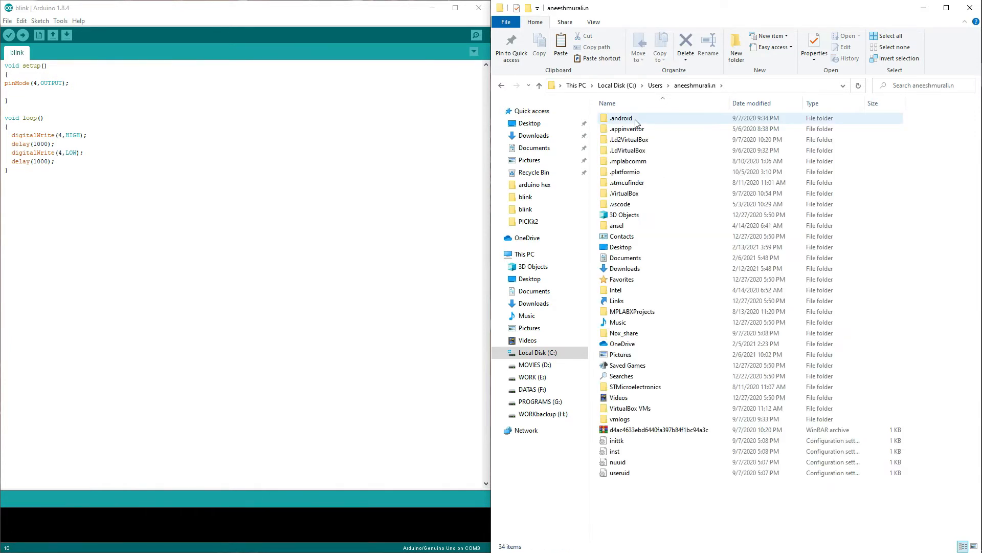
pyautogui.moveTo(626, 161)
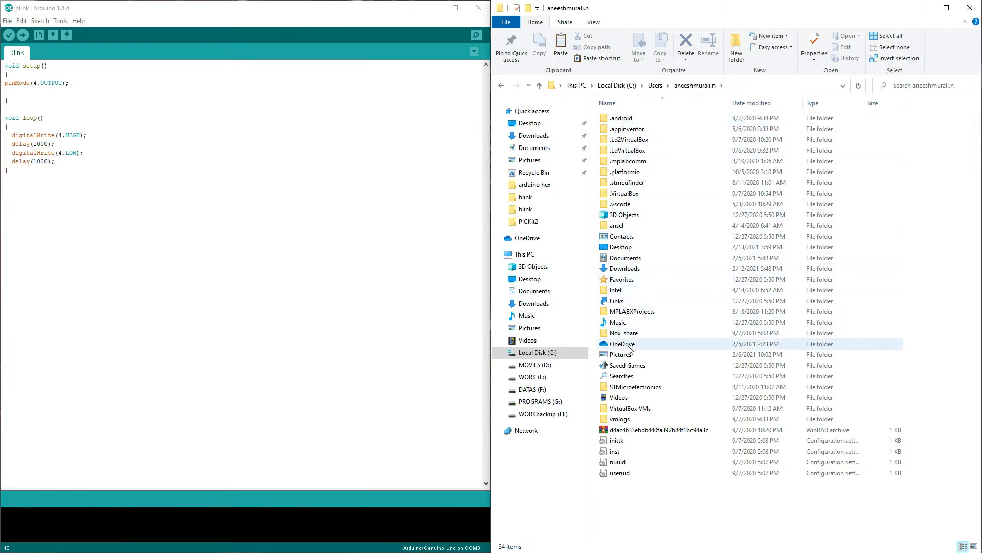
pyautogui.moveTo(633, 203)
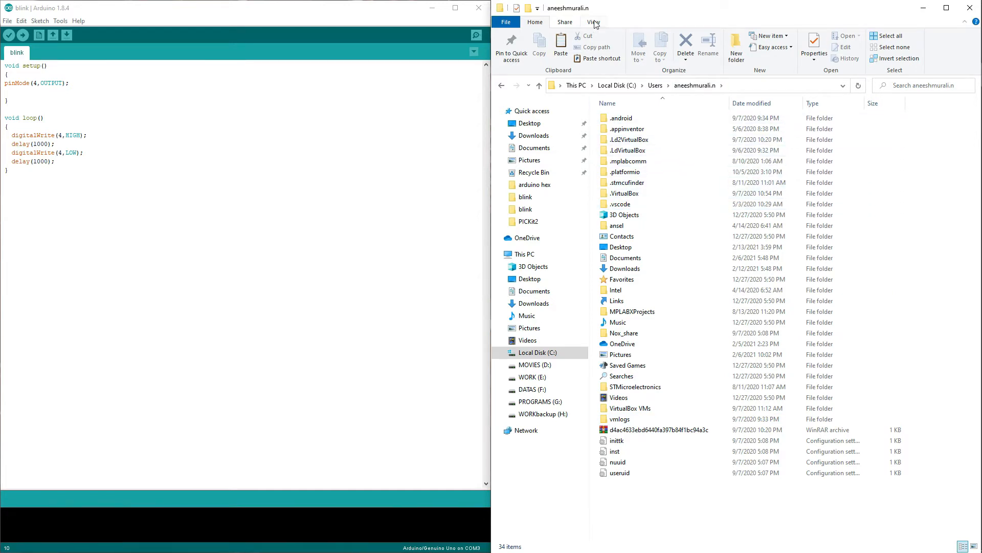
pyautogui.click(592, 22)
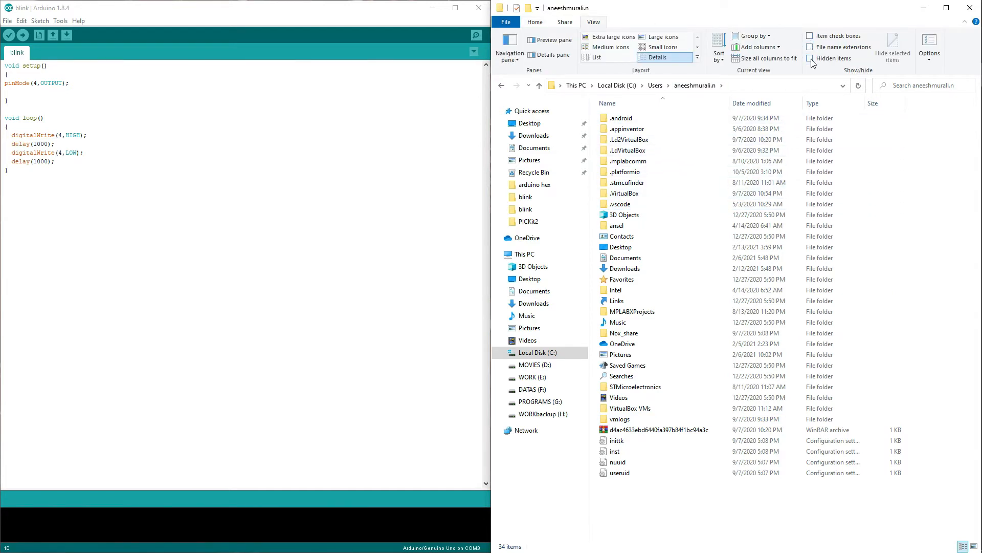
pyautogui.click(811, 59)
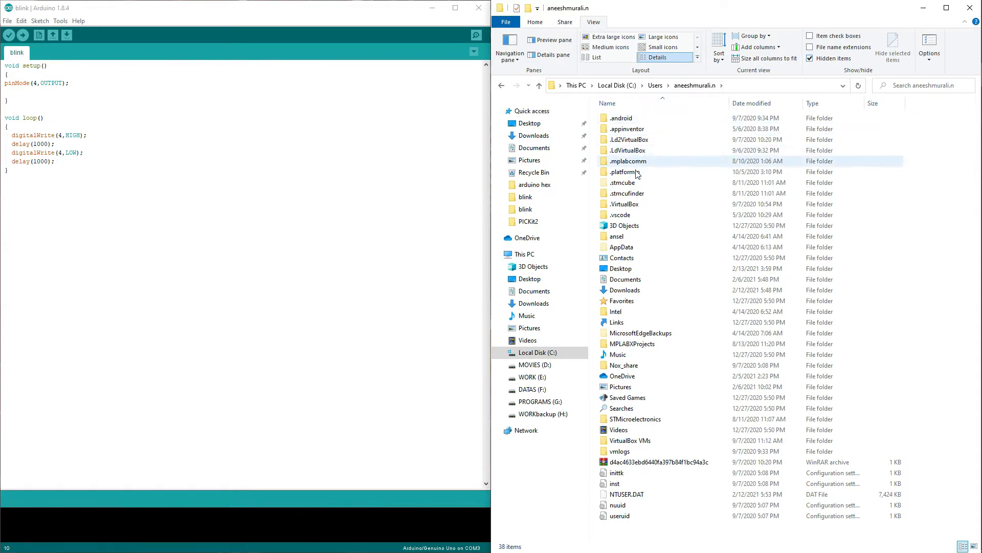
pyautogui.doubleClick(621, 247)
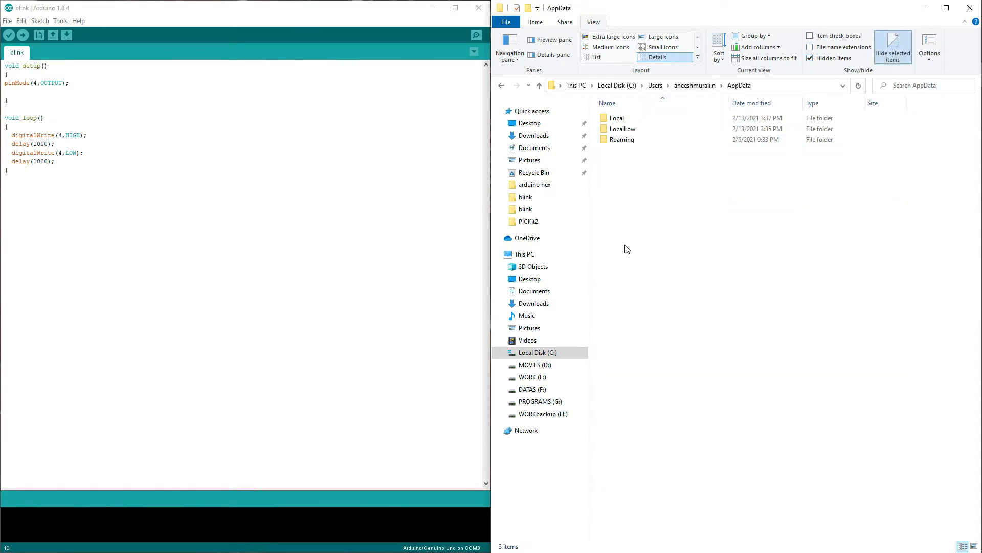
pyautogui.click(617, 118)
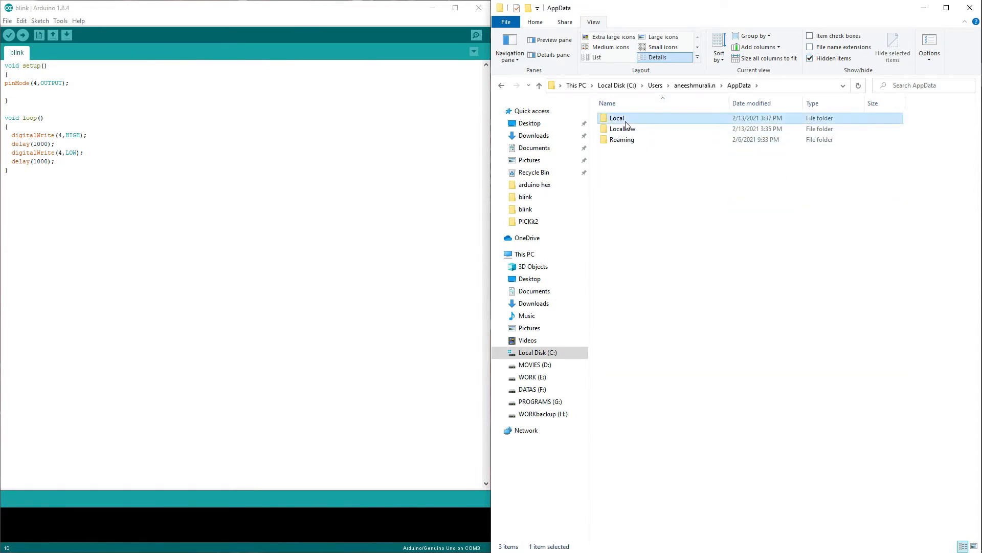
pyautogui.doubleClick(616, 118)
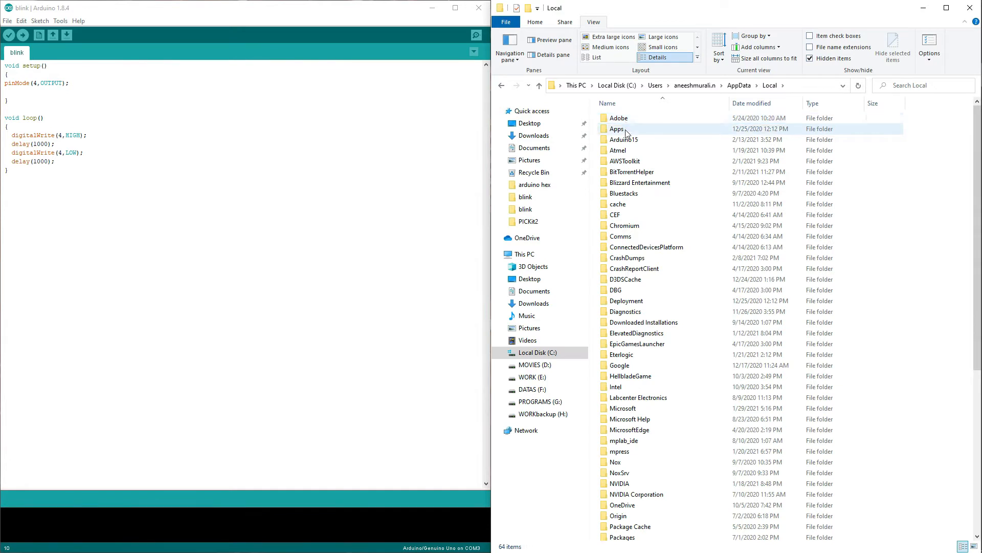
pyautogui.scroll(-3)
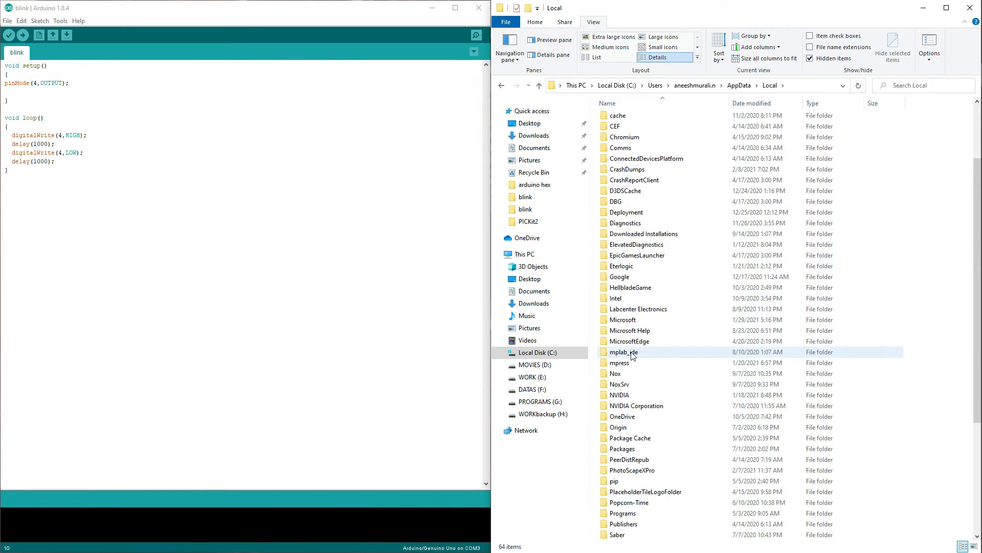
pyautogui.scroll(-3)
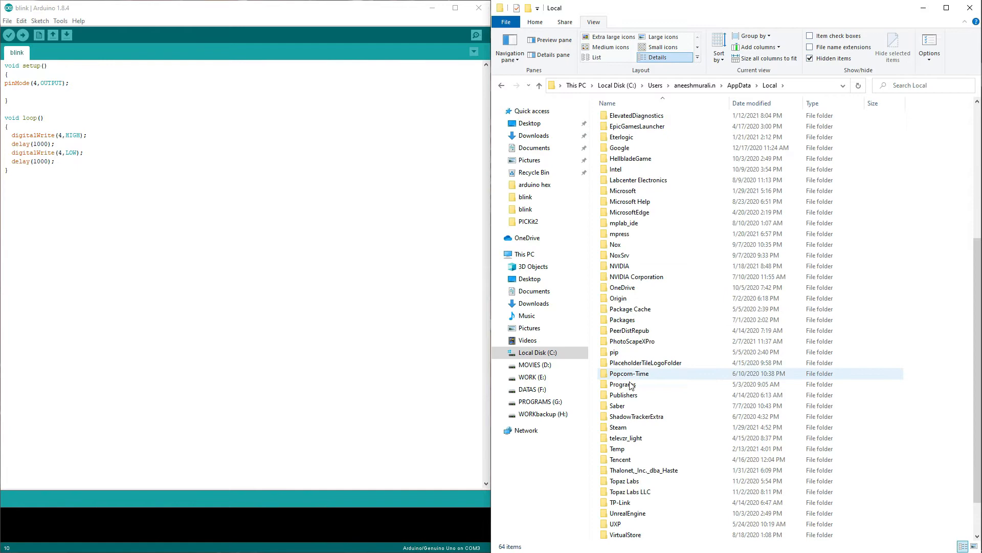
pyautogui.doubleClick(617, 448)
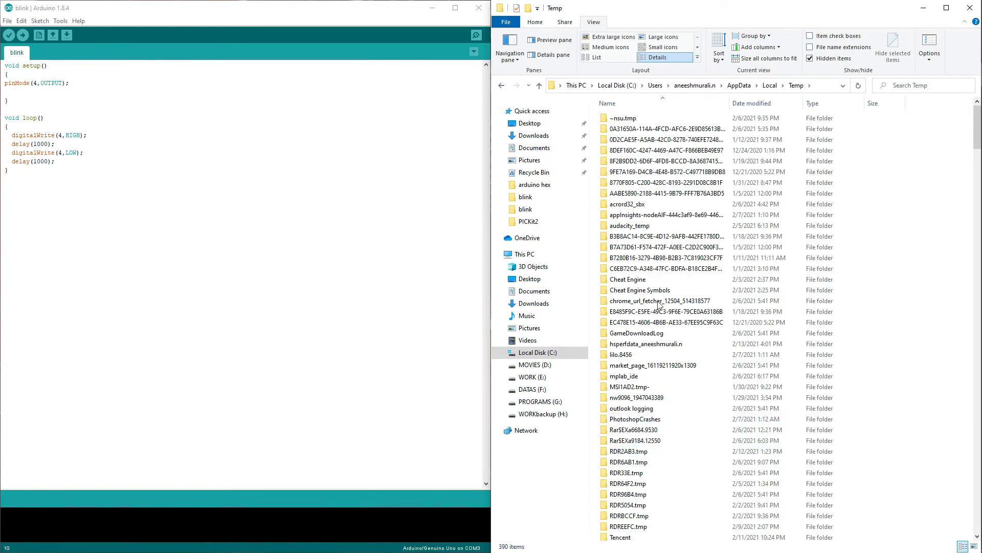
pyautogui.scroll(-3)
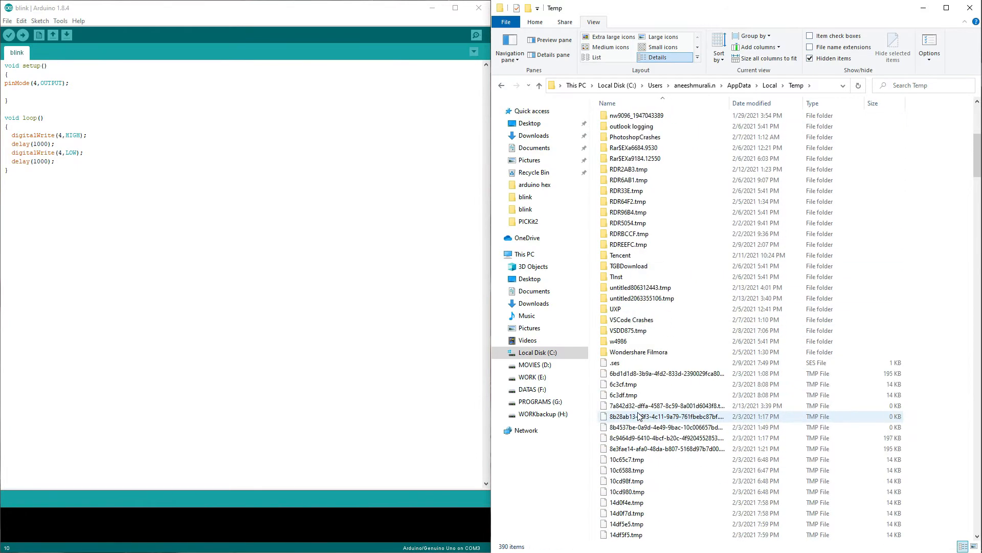
pyautogui.scroll(3)
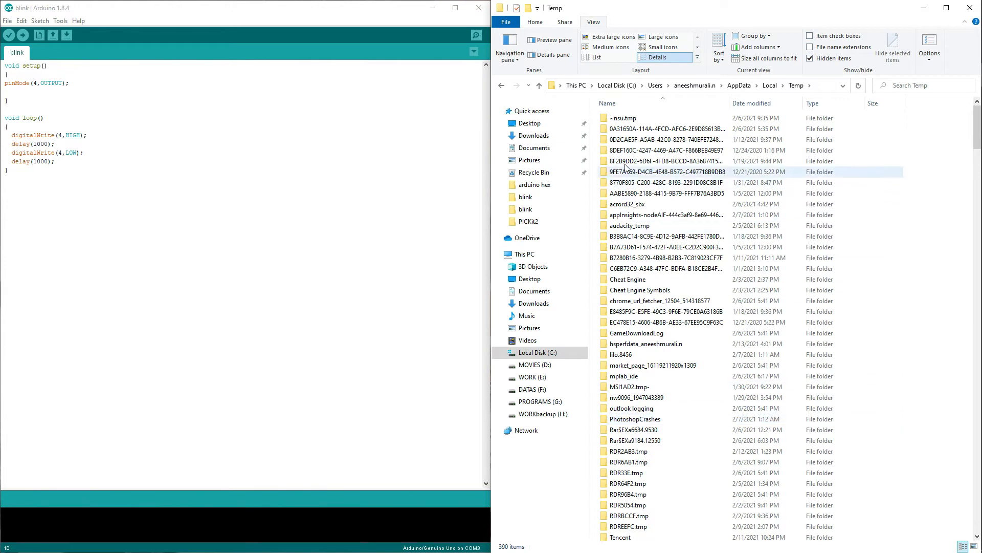
pyautogui.click(651, 183)
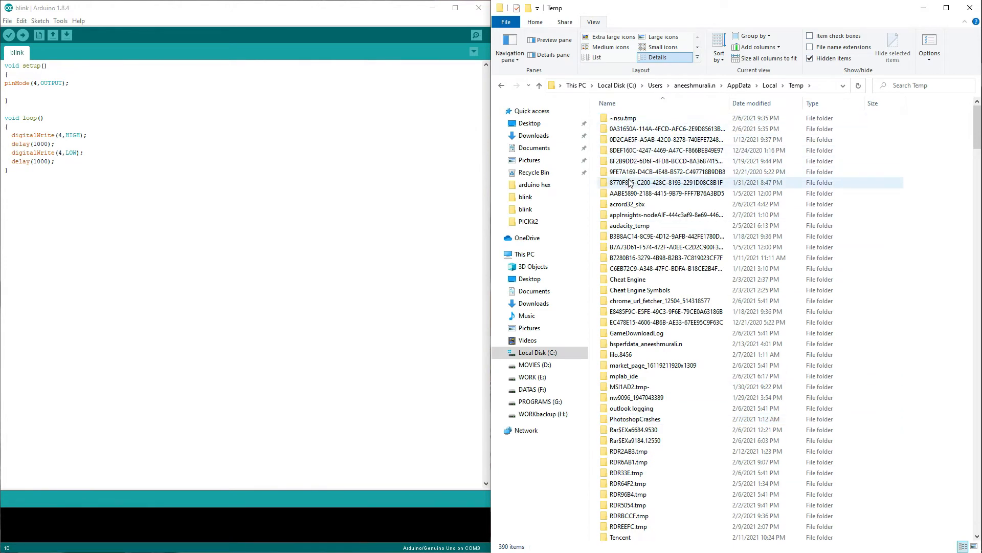
pyautogui.click(627, 279)
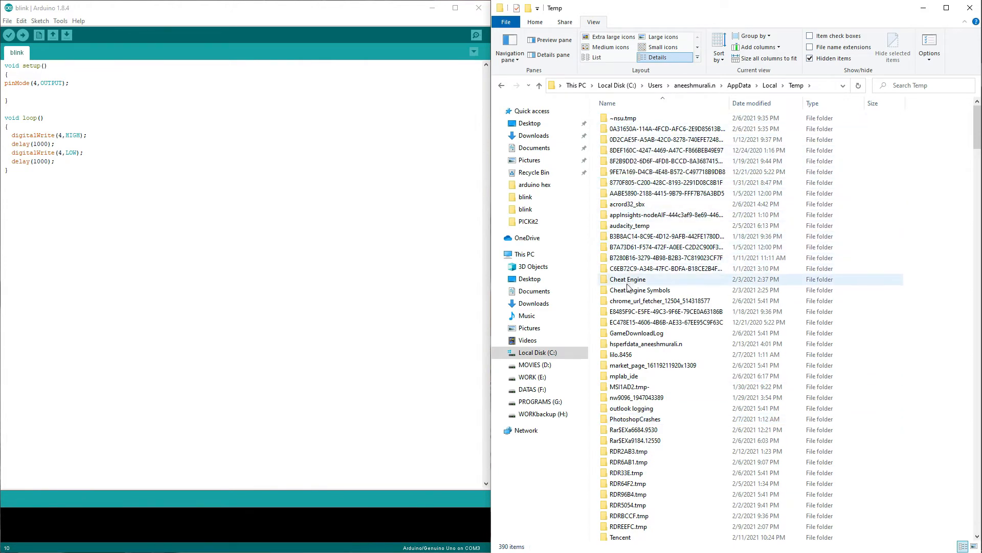
pyautogui.scroll(-3)
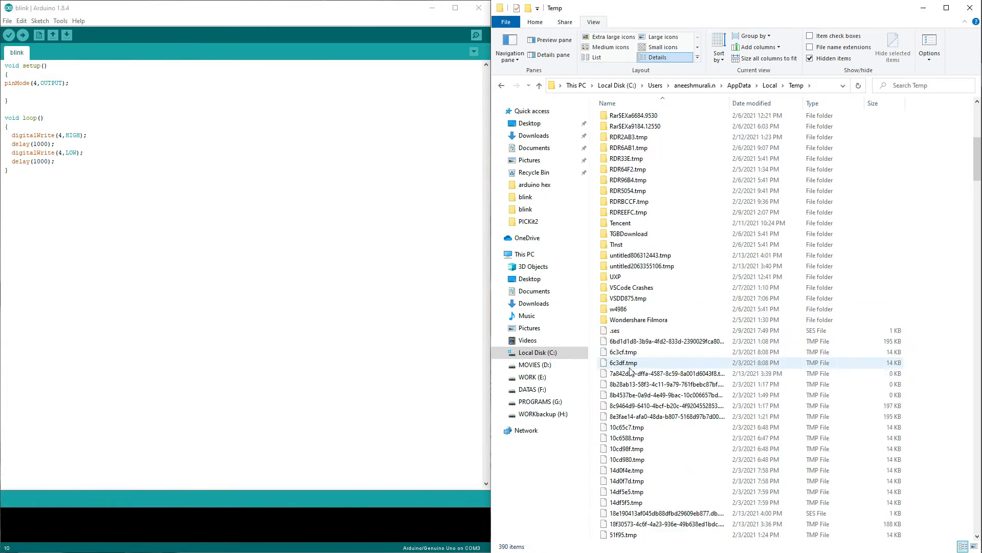
pyautogui.scroll(3)
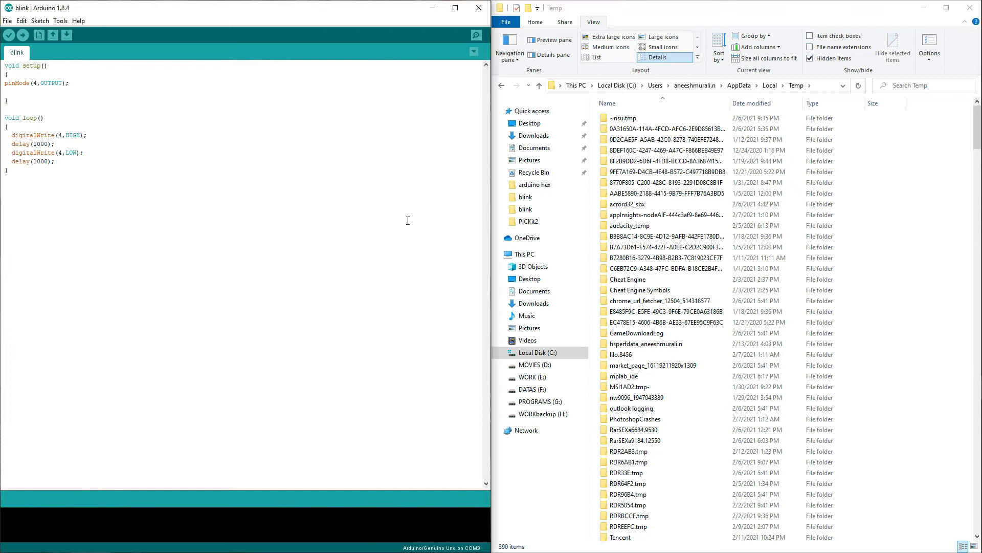
pyautogui.moveTo(10, 34)
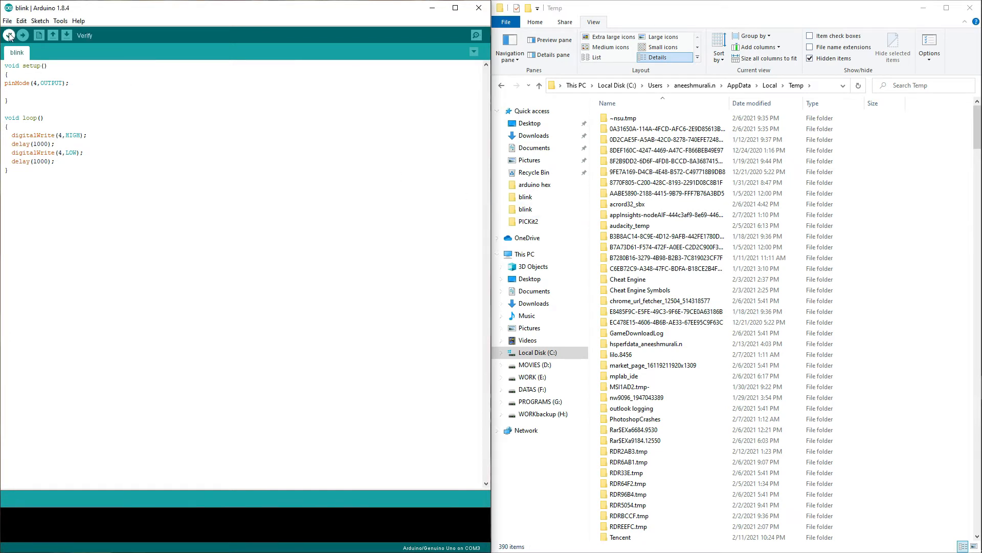
# Step: Verify the blink sketch and select the new arduino_build_298999 folder in Temp
pyautogui.click(8, 34)
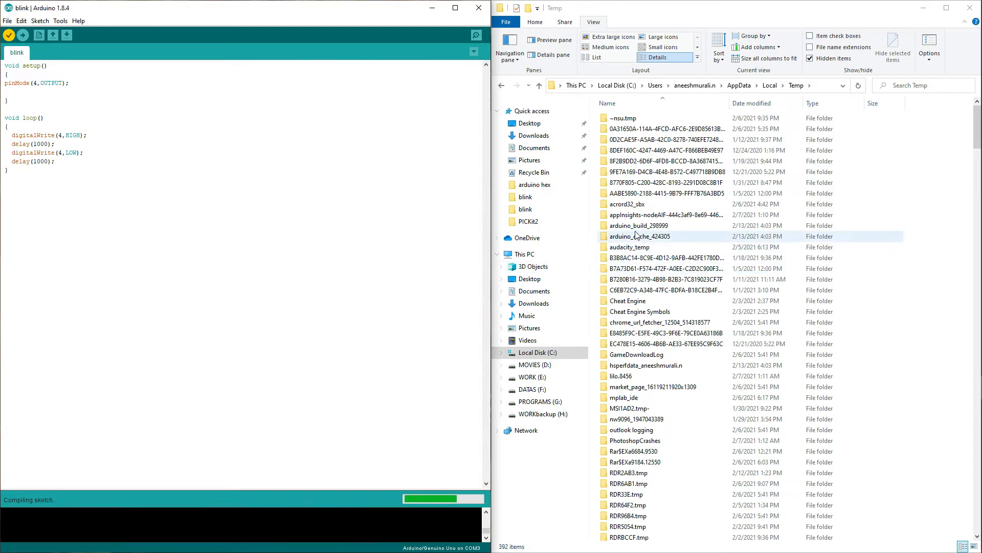
pyautogui.click(639, 225)
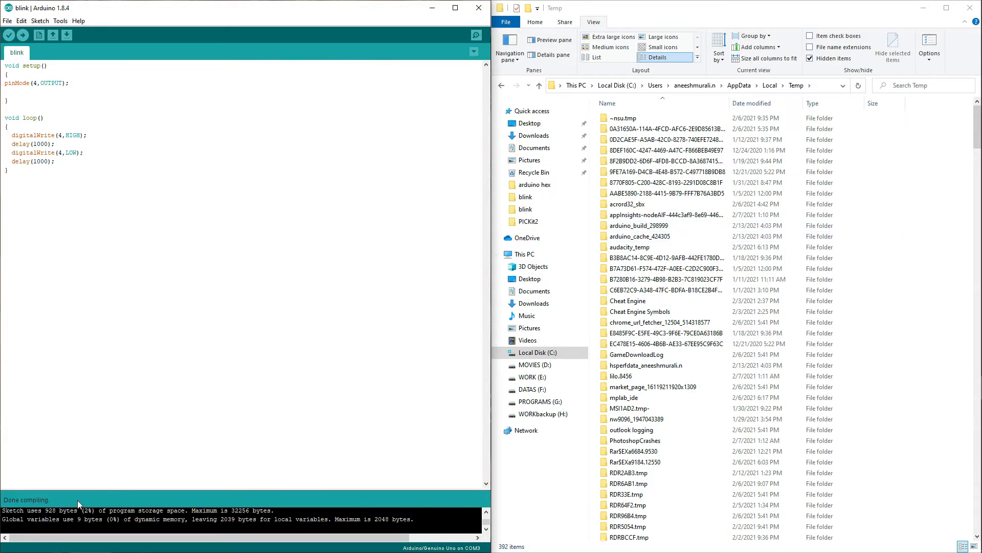
pyautogui.click(639, 225)
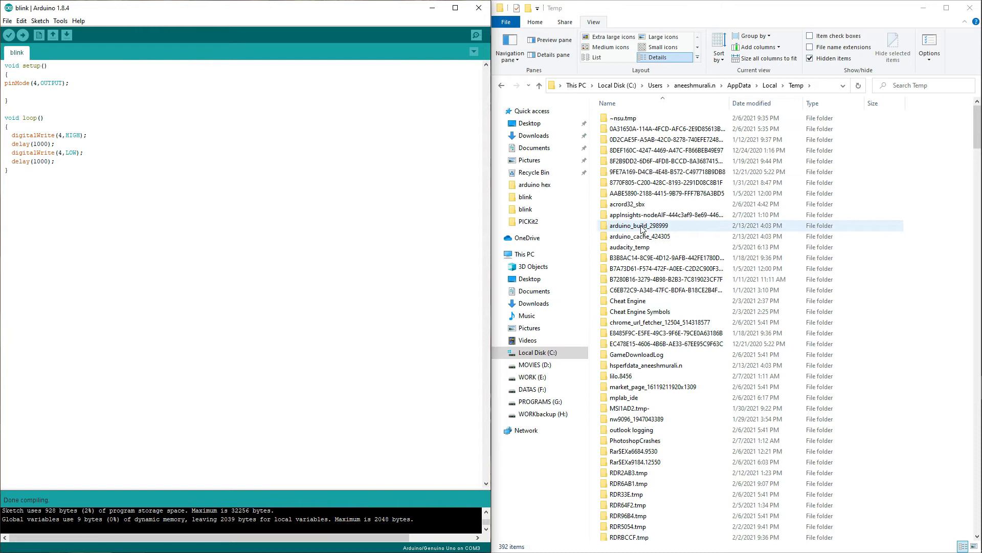
# Step: Open arduino_build_298999 and copy blink.ino EEP, HEX and bootloader HEX files
pyautogui.doubleClick(639, 226)
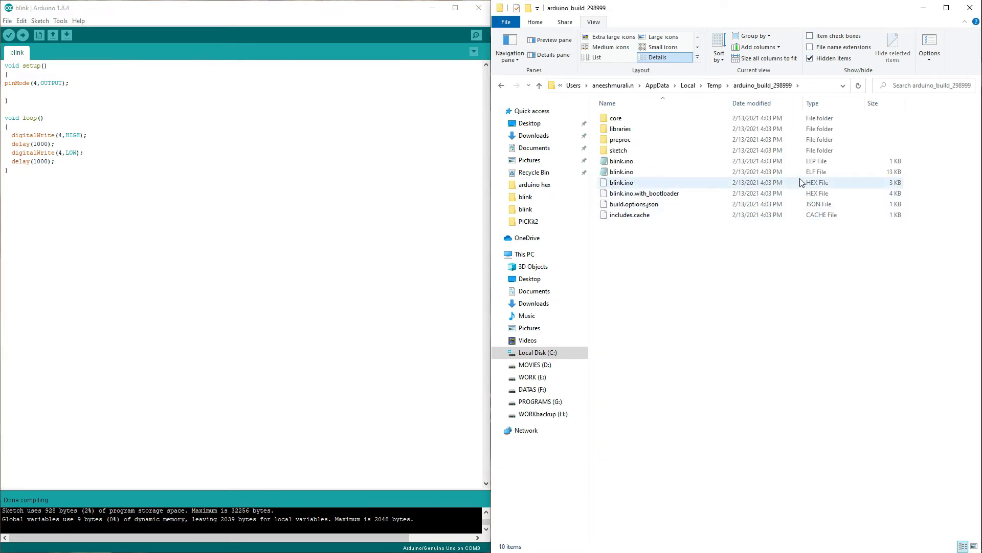
pyautogui.click(622, 161)
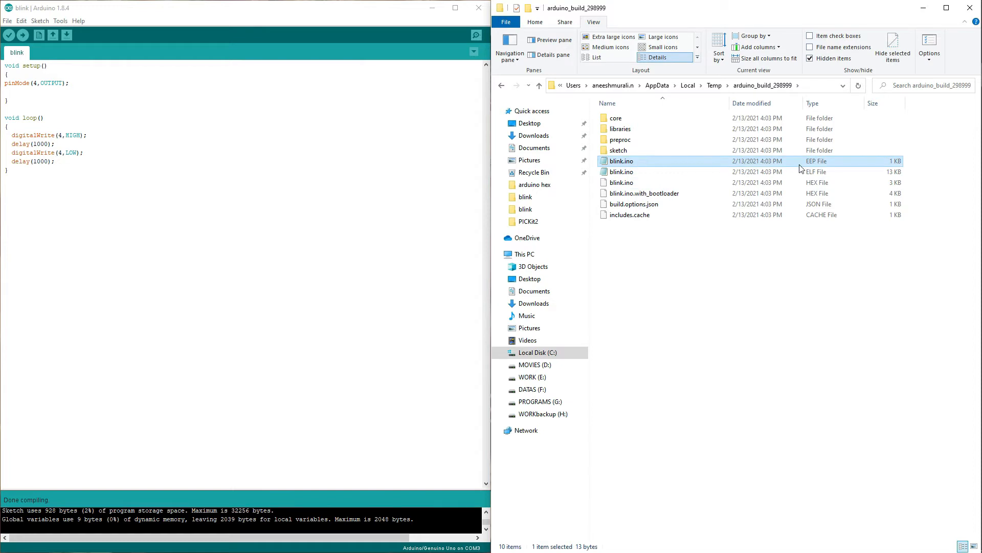
pyautogui.click(621, 182)
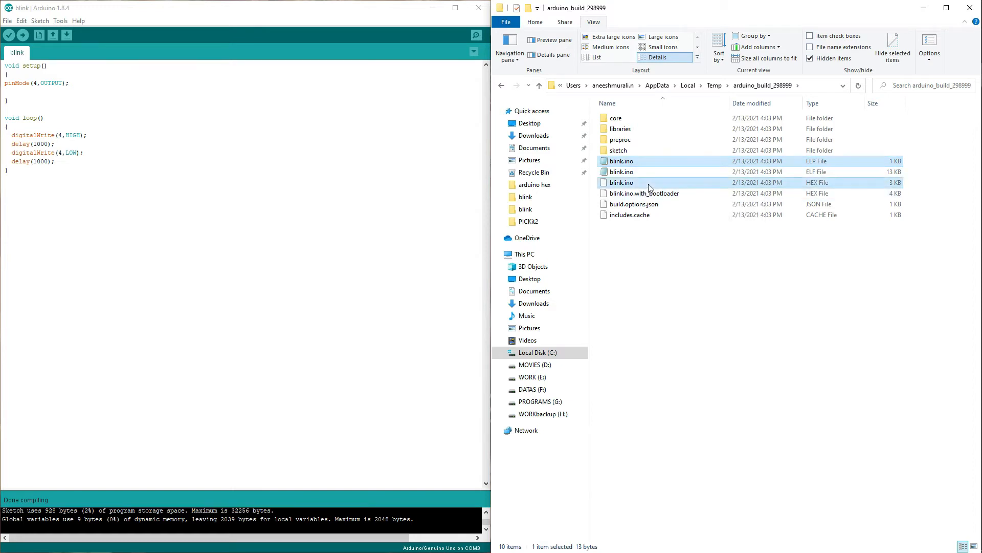
pyautogui.click(644, 193)
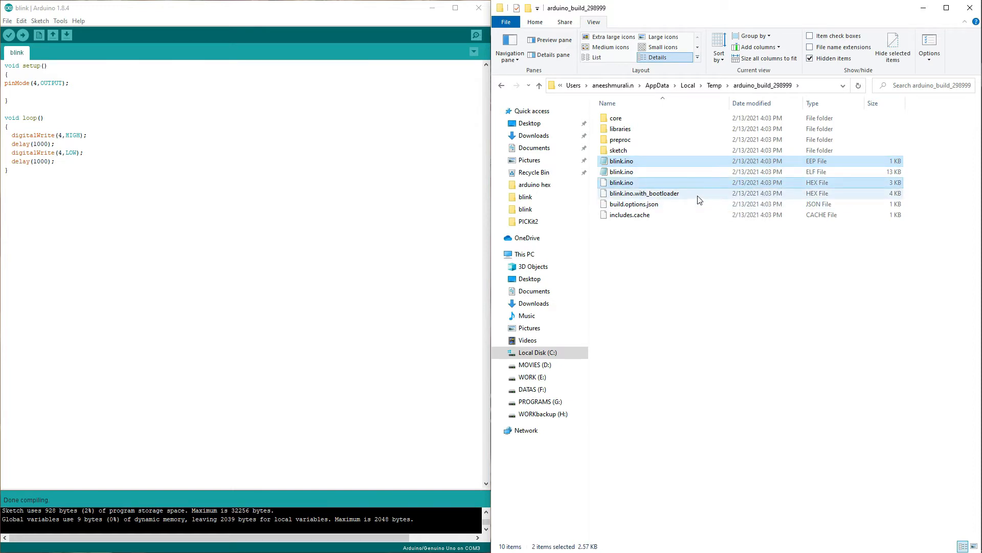
pyautogui.click(645, 193)
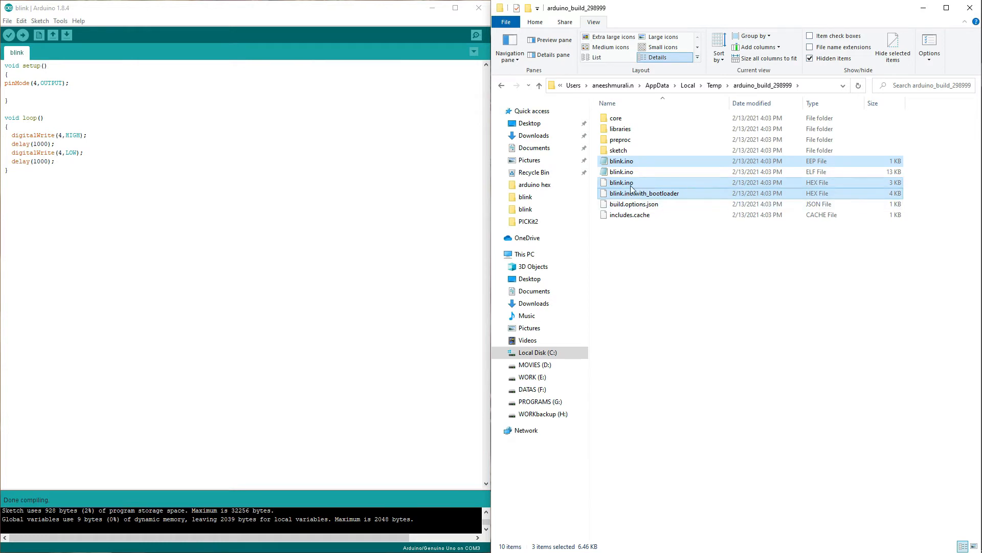
pyautogui.rightClick(644, 193)
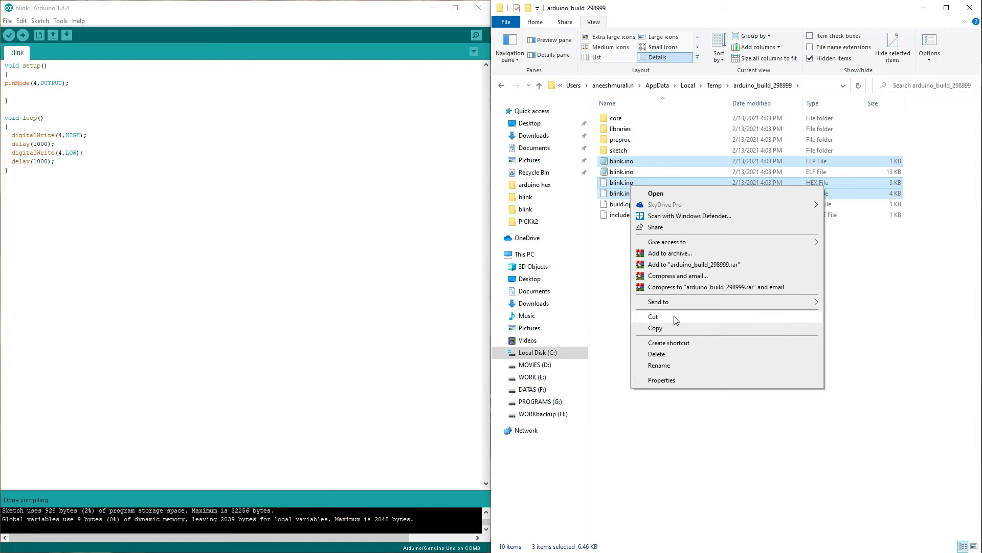
pyautogui.moveTo(665, 328)
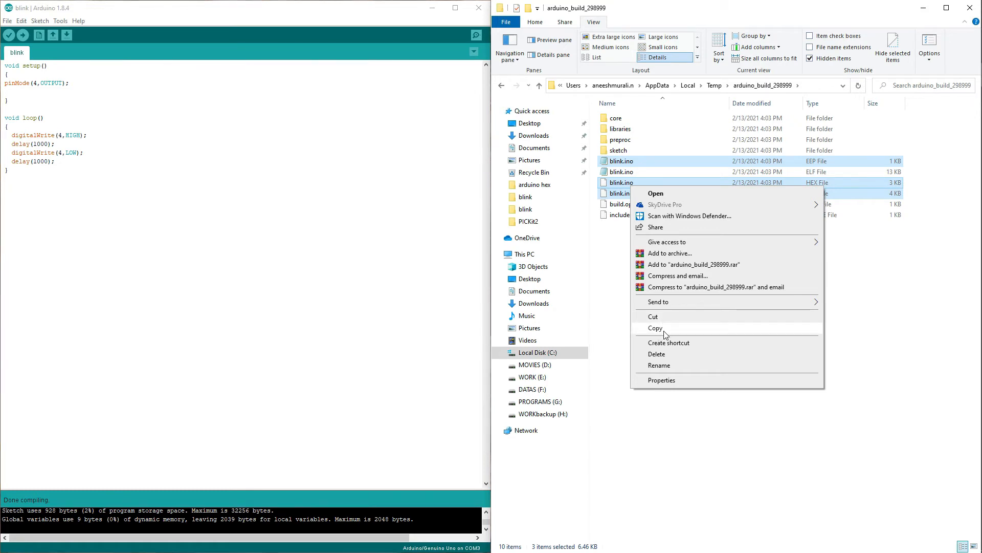
pyautogui.click(311, 262)
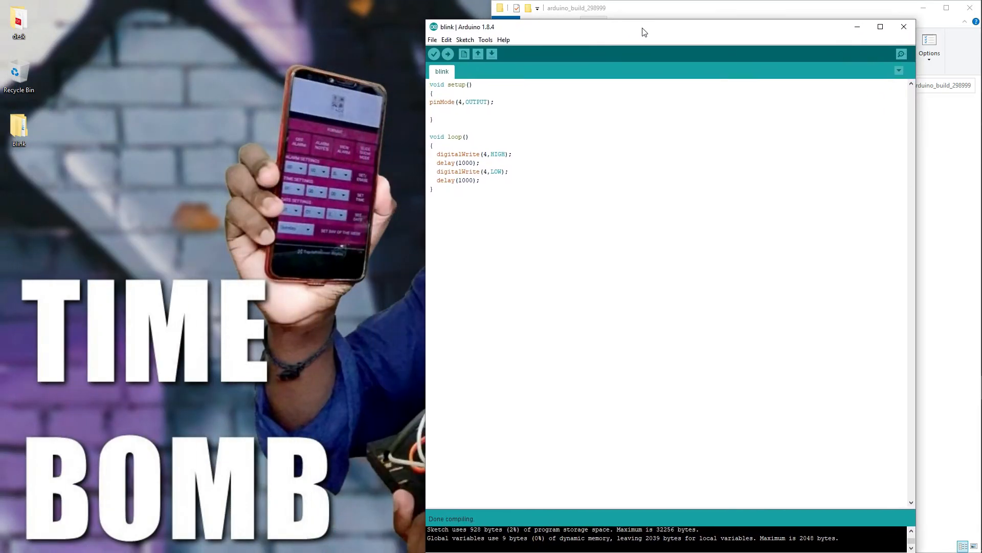
pyautogui.moveTo(39, 181)
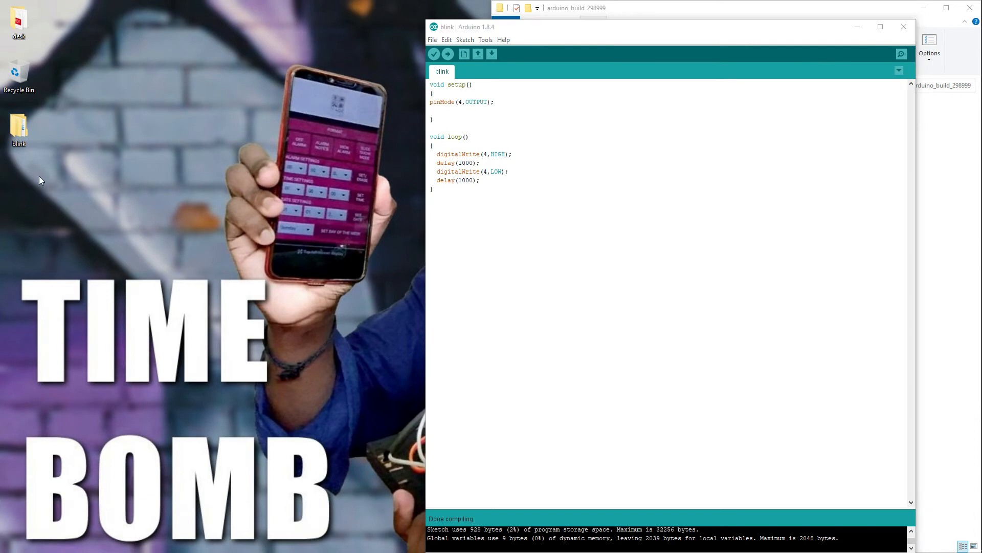
# Step: Create a new desktop folder named 'pgm hex and eep'
pyautogui.rightClick(40, 181)
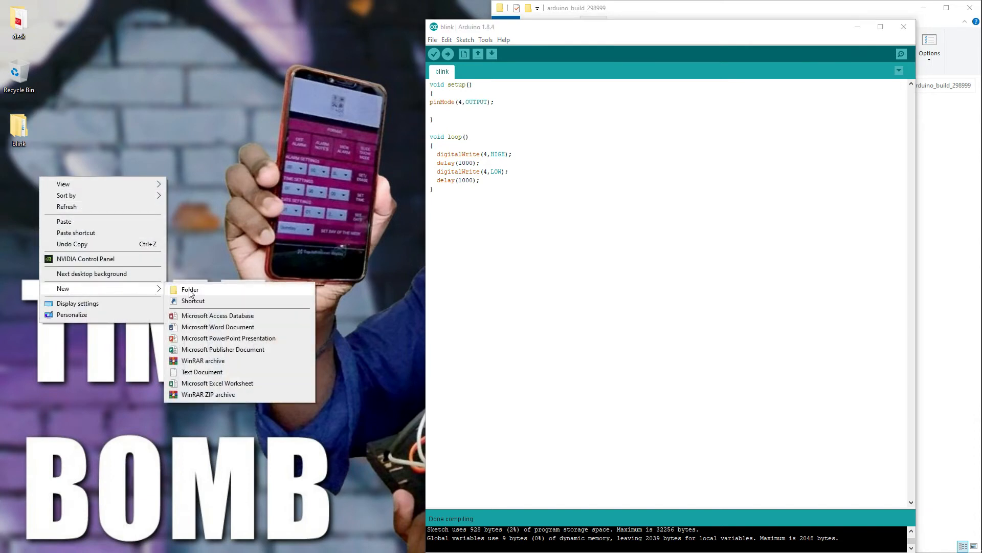
pyautogui.click(190, 288)
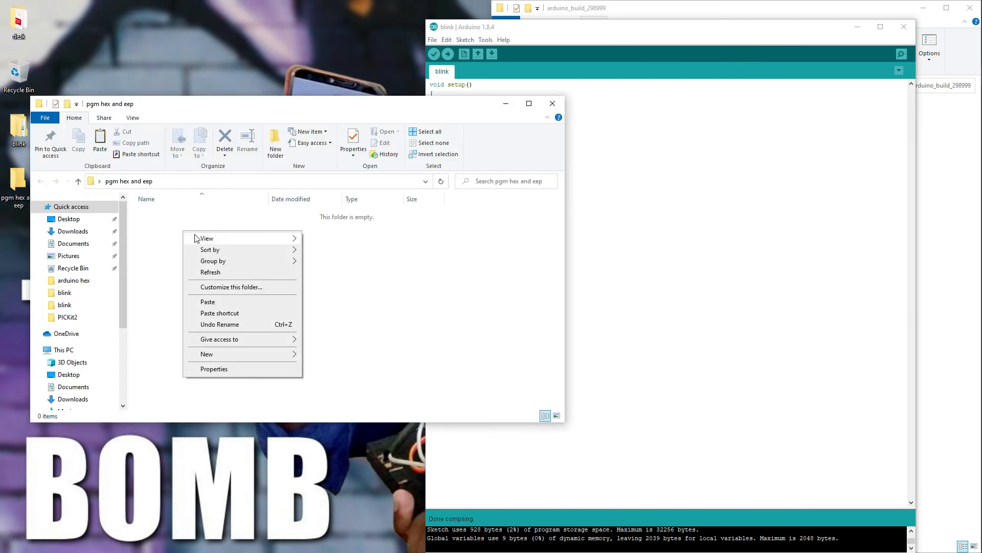
# Step: Paste the three build files into 'pgm hex and eep' and check the EEP and bootloader HEX
pyautogui.click(207, 301)
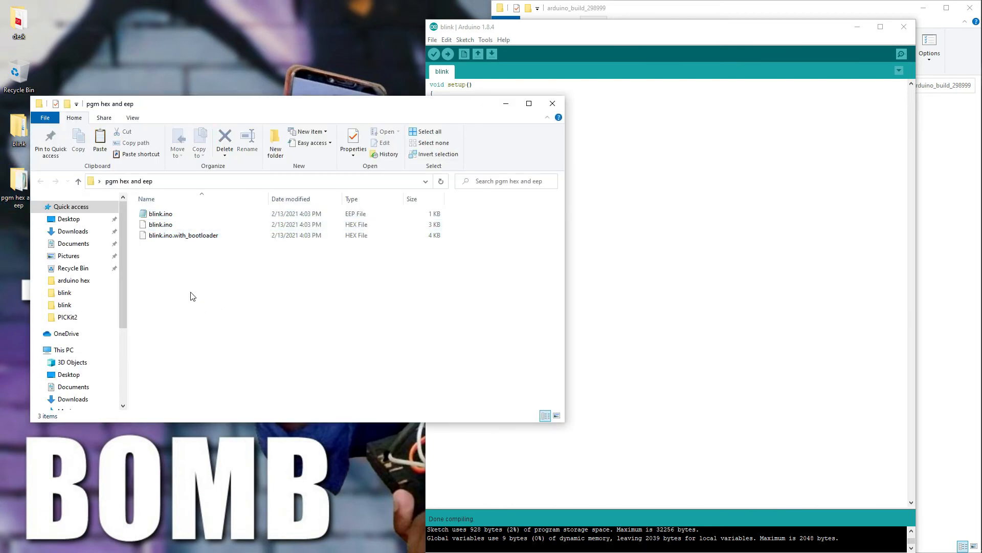
pyautogui.click(160, 224)
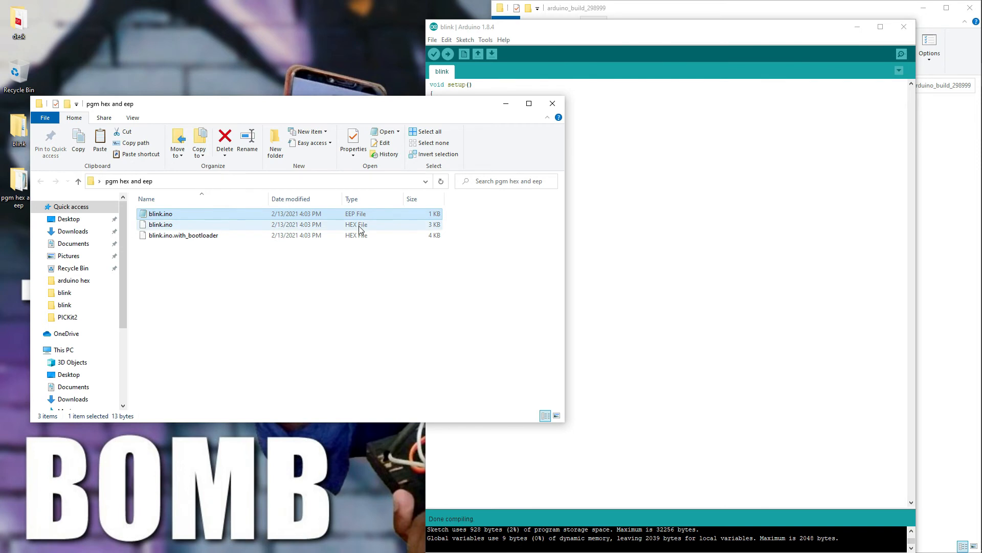
pyautogui.click(184, 235)
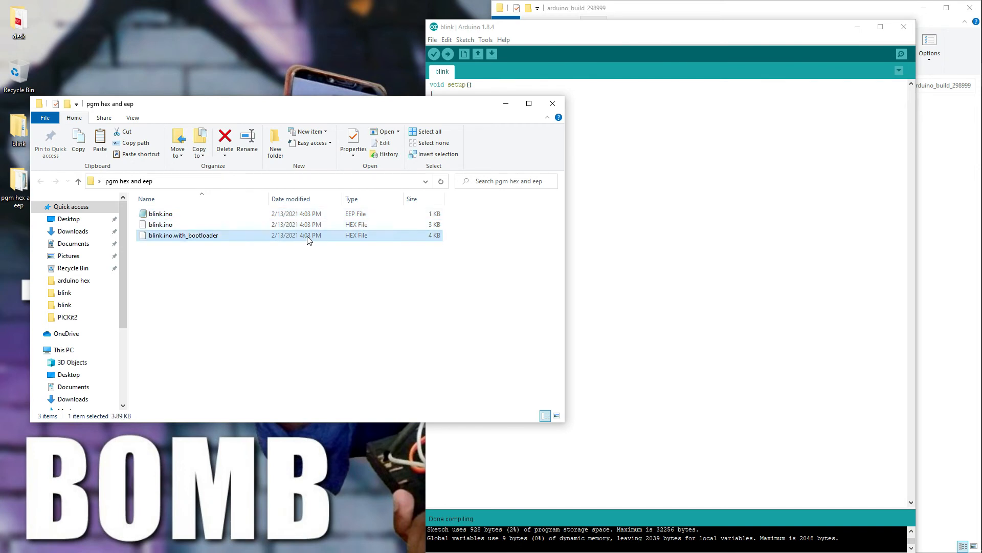